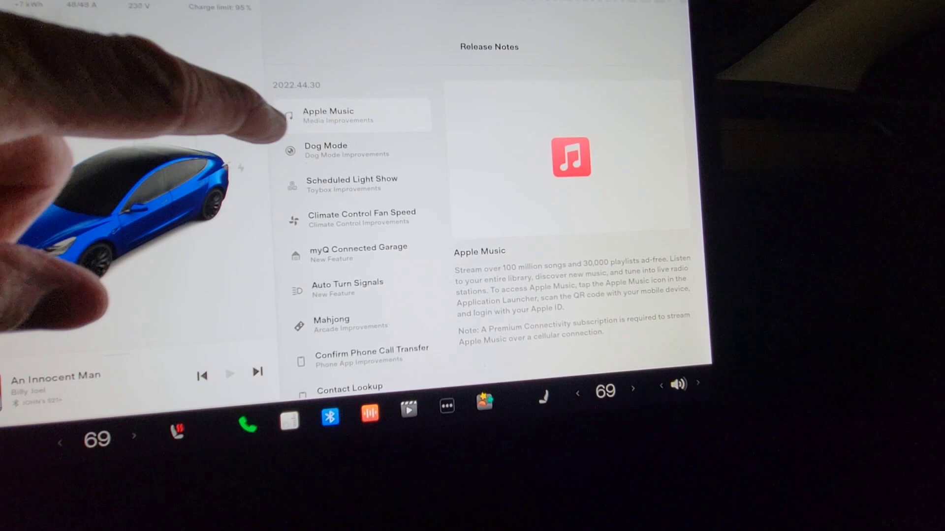
Read the Dog Mode, Scheduled Light Show, Climate Control Fan Speed and myQ Connected Garage notes in turn.
click(337, 149)
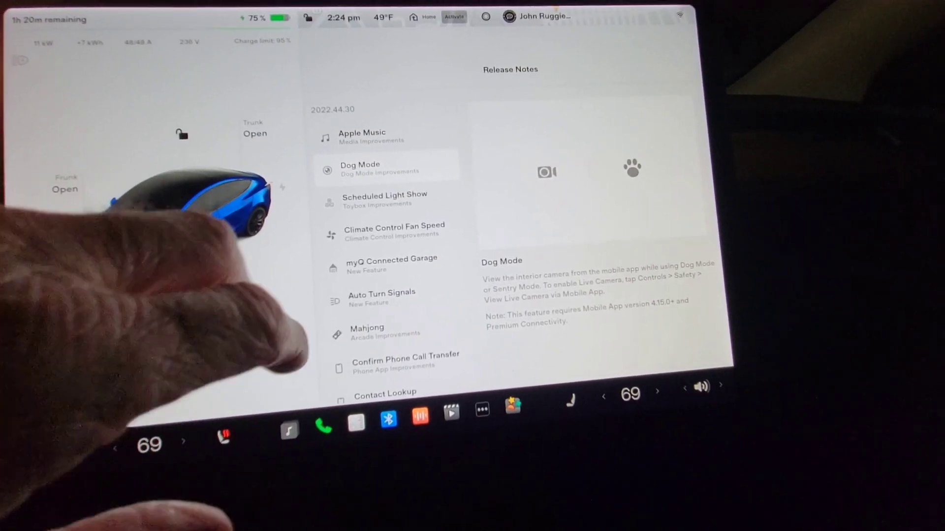
click(385, 199)
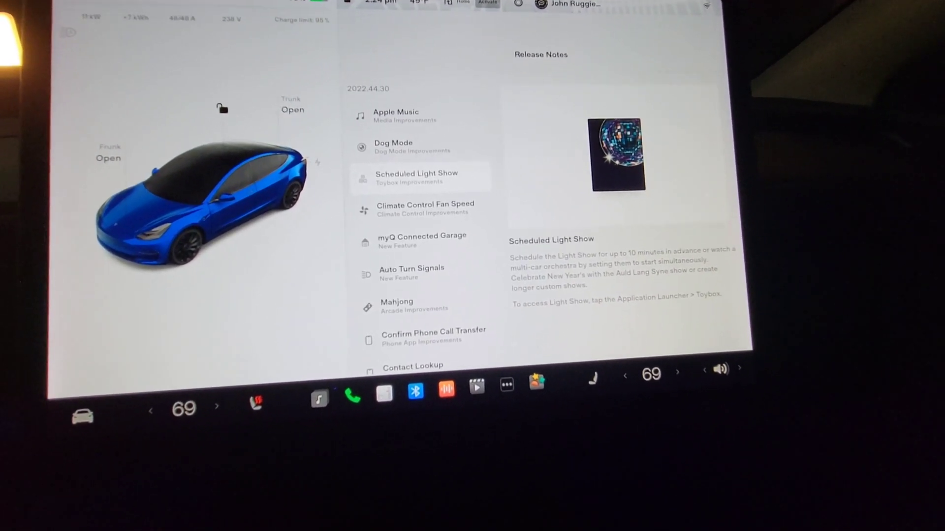
click(425, 208)
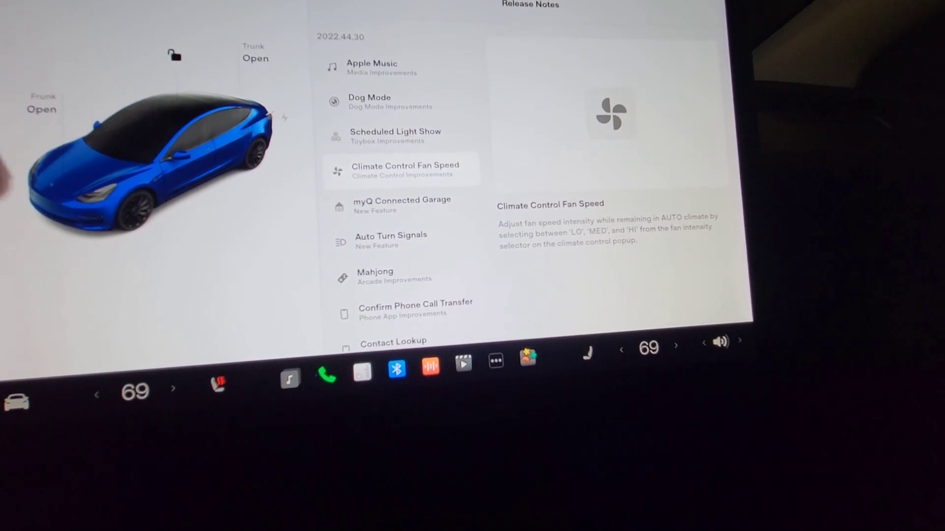
click(401, 205)
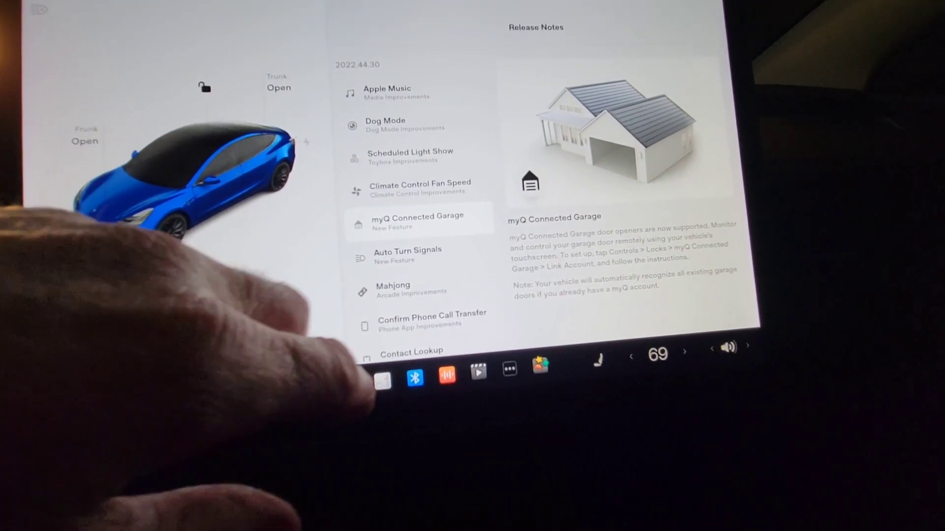
Read the Mahjong note, then the Confirm Phone Call Transfer note.
click(418, 256)
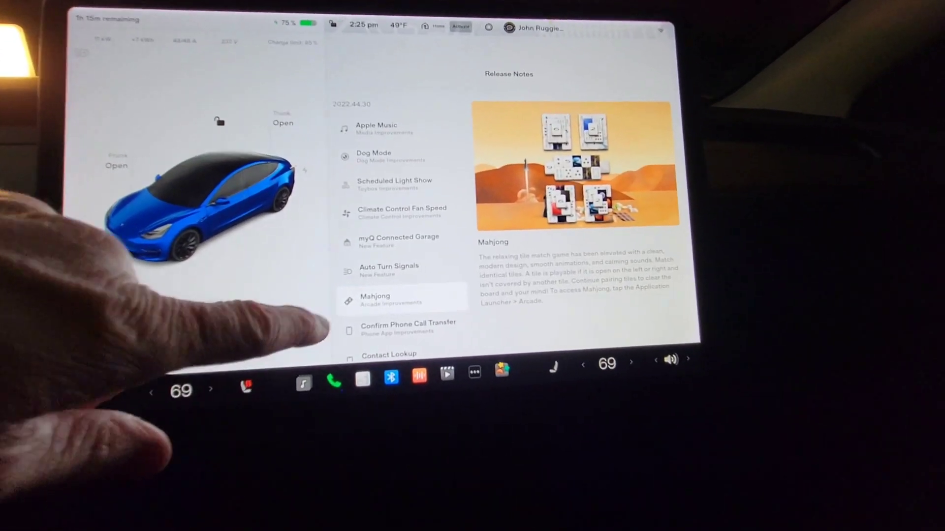
click(411, 327)
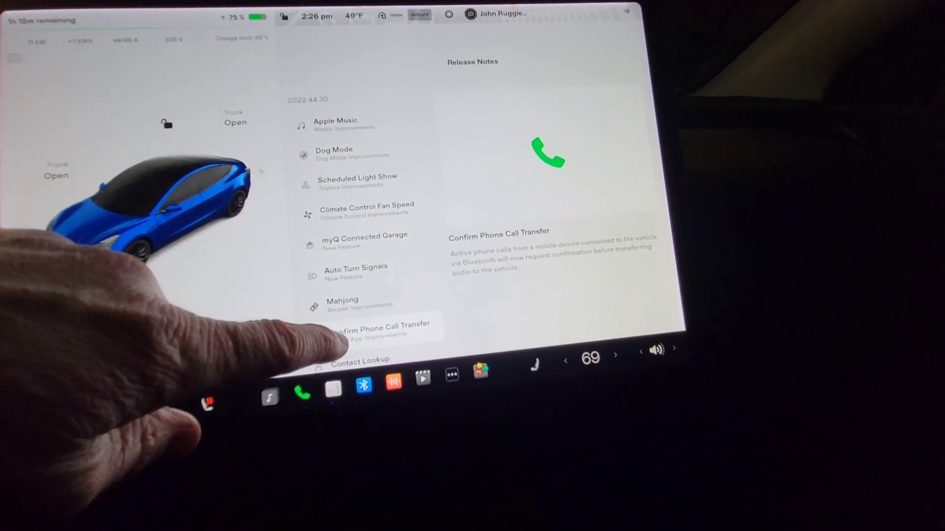
Read the Contact Lookup, Media Controls and Emissions Testing Mode via Mobile App notes in turn.
scroll(down, 3)
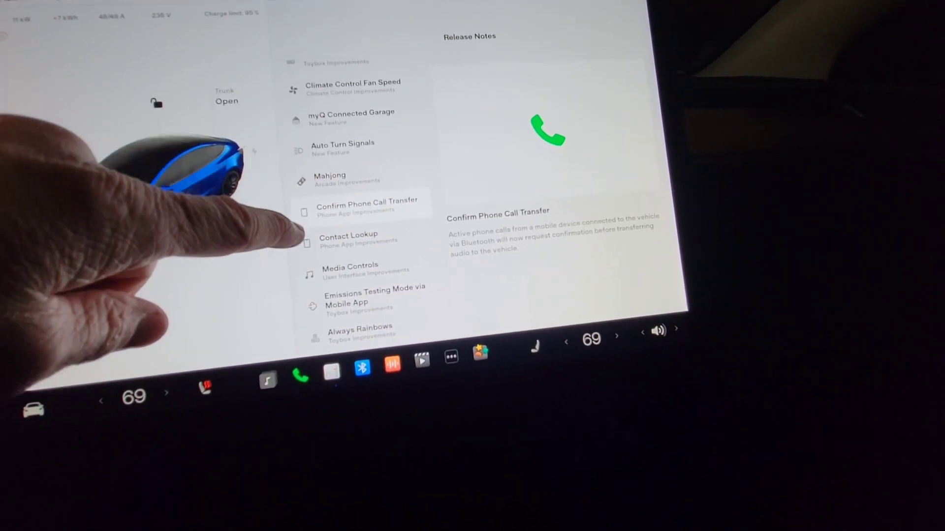
click(355, 241)
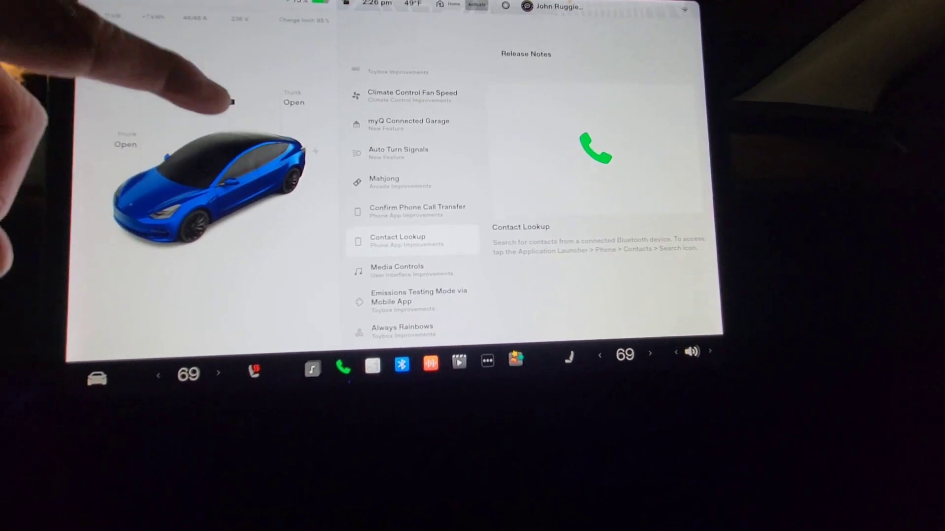
click(397, 267)
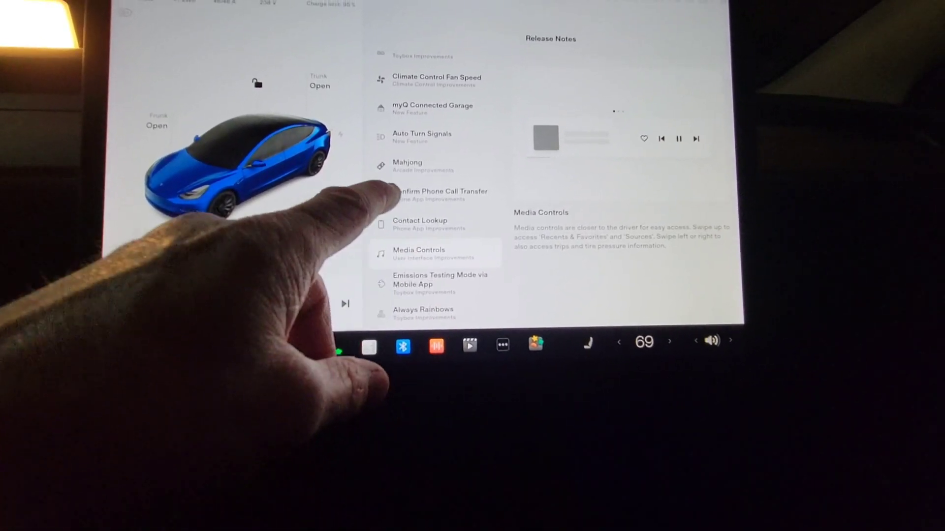
click(433, 284)
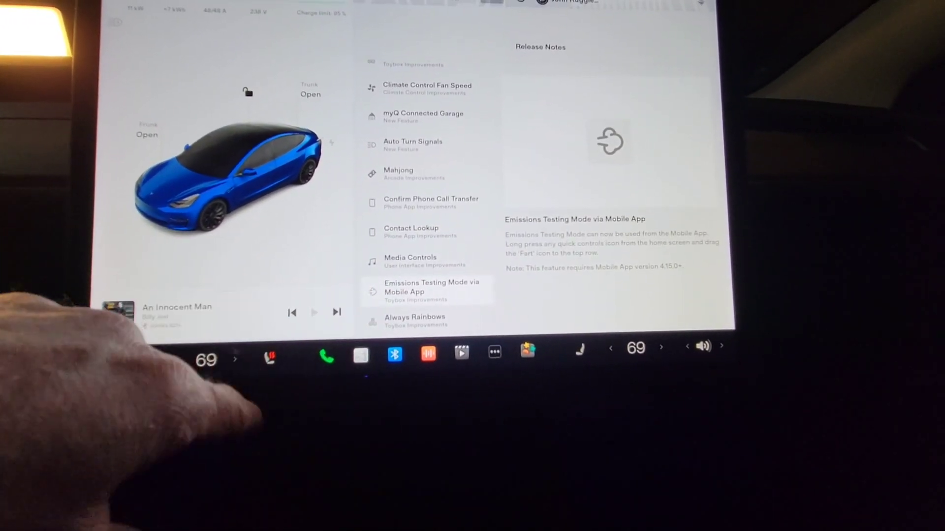
Close the notes to the map, reopen them from the software notification and scroll down the list.
click(394, 354)
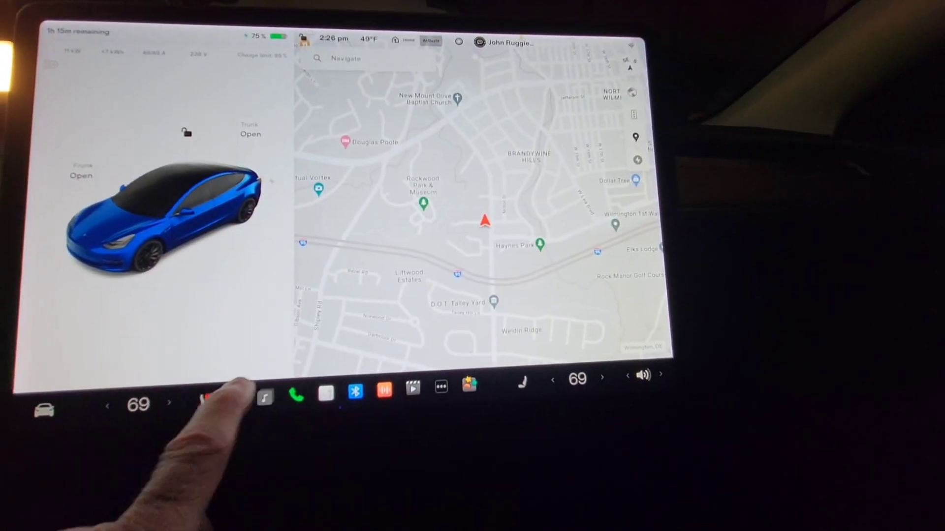
click(45, 411)
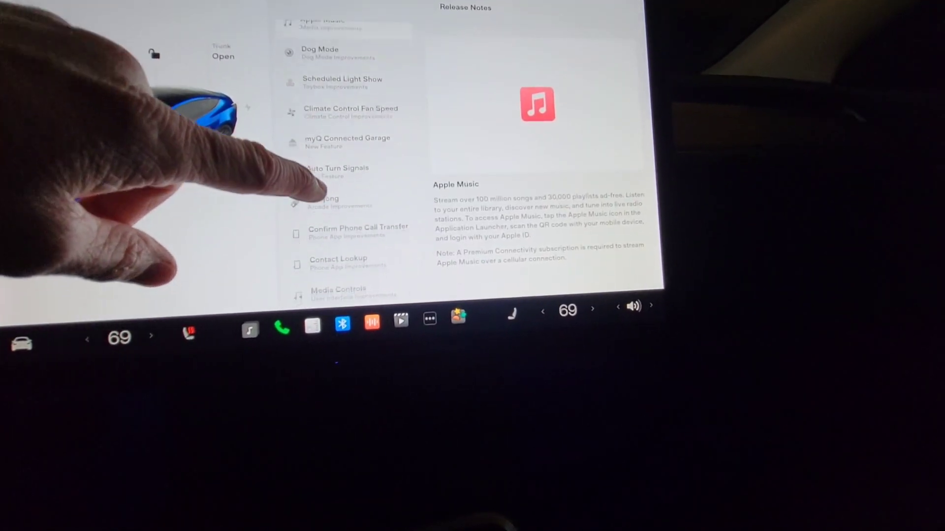
scroll(down, 3)
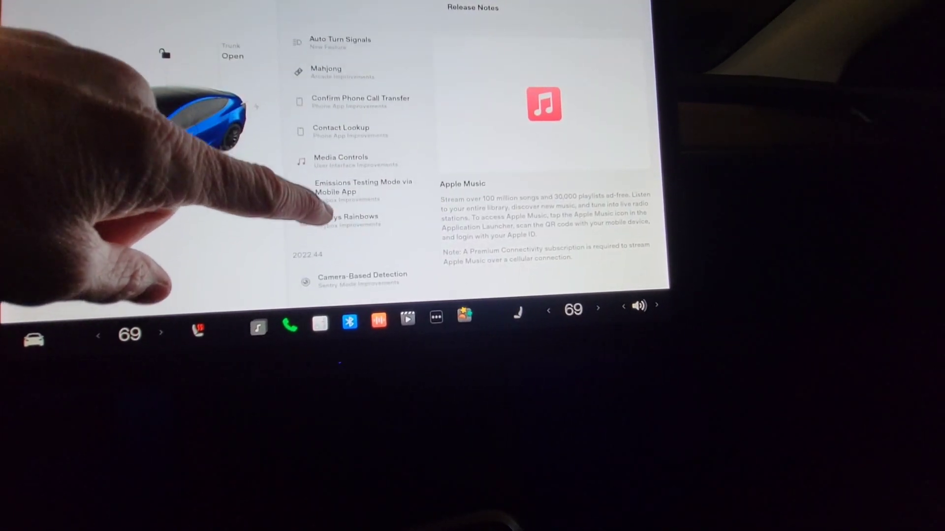
Read the Always Rainbows note and browse the older 2022.44 and 2022.40 entries beneath it.
click(346, 217)
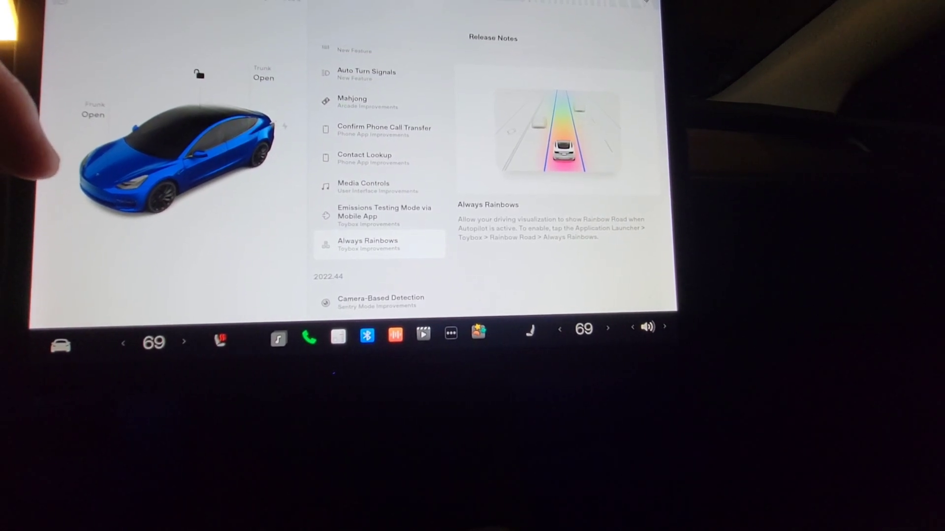
scroll(up, 3)
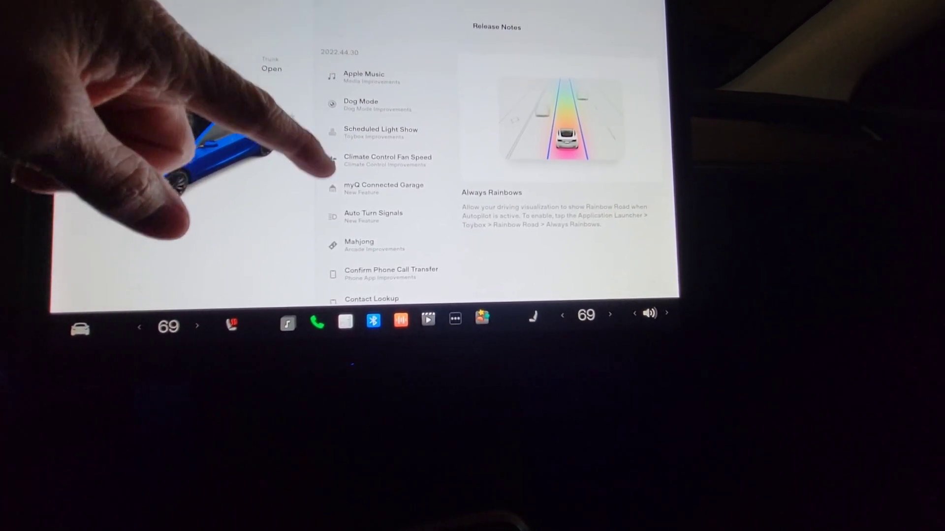
scroll(down, 3)
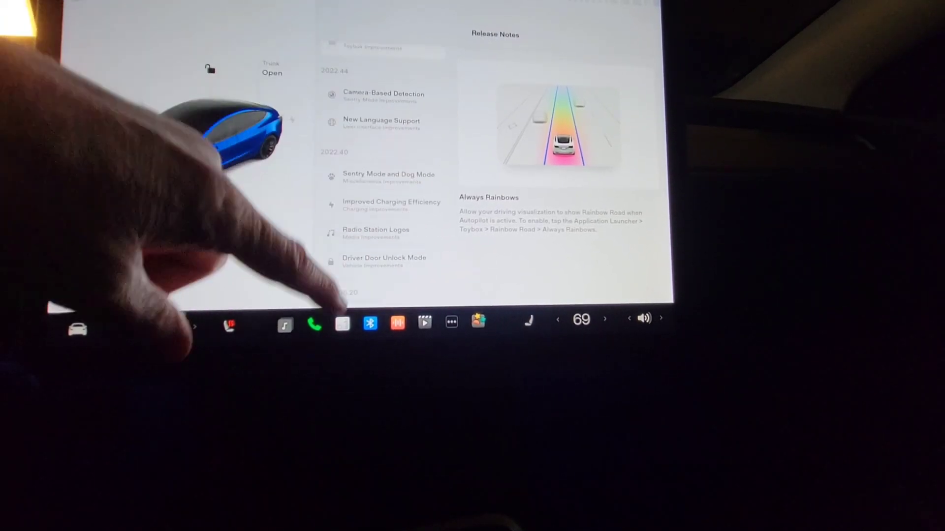
scroll(up, 3)
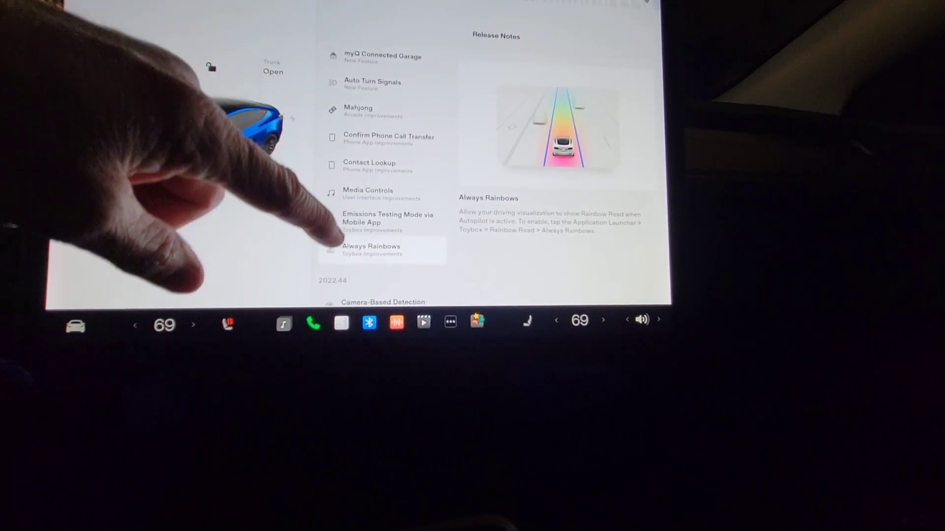
scroll(up, 3)
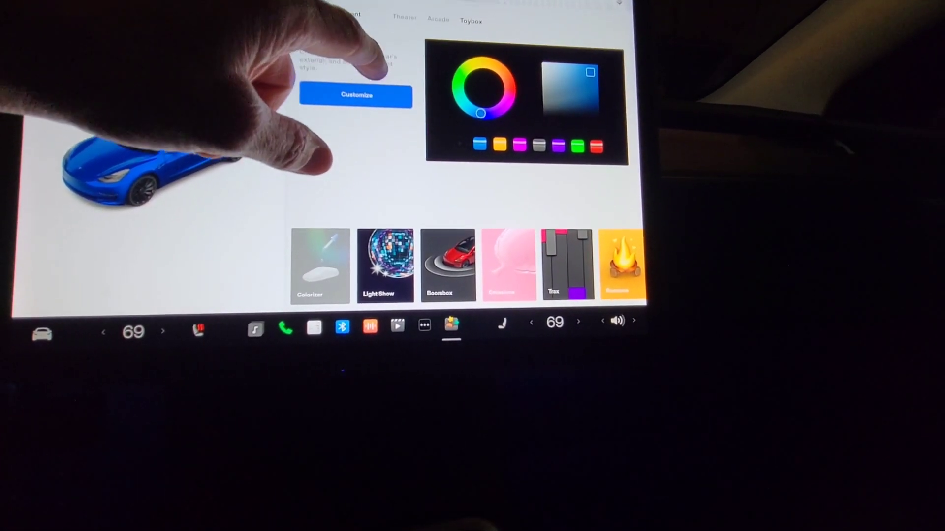
Switch from Toybox to Theater, where only Netflix, Hulu, Disney+, YouTube, Twitch, TikTok and Tutorials appear.
click(405, 17)
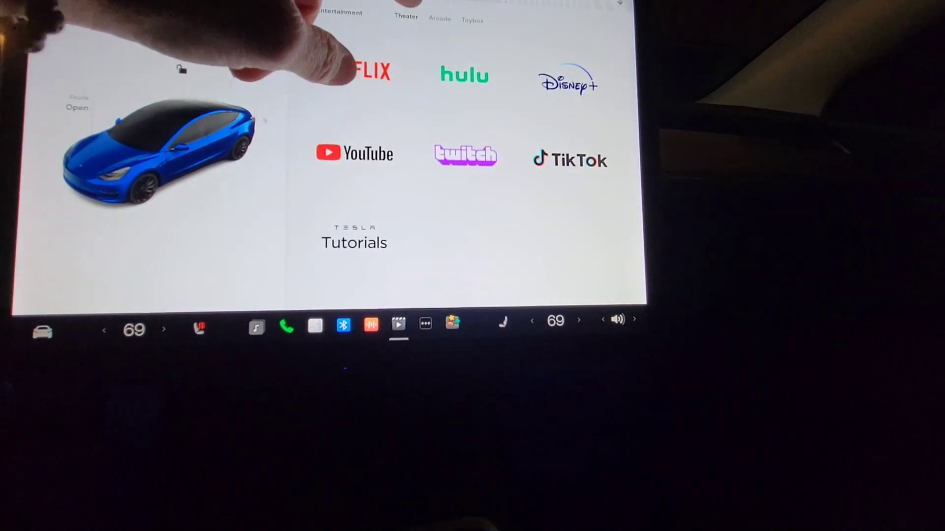